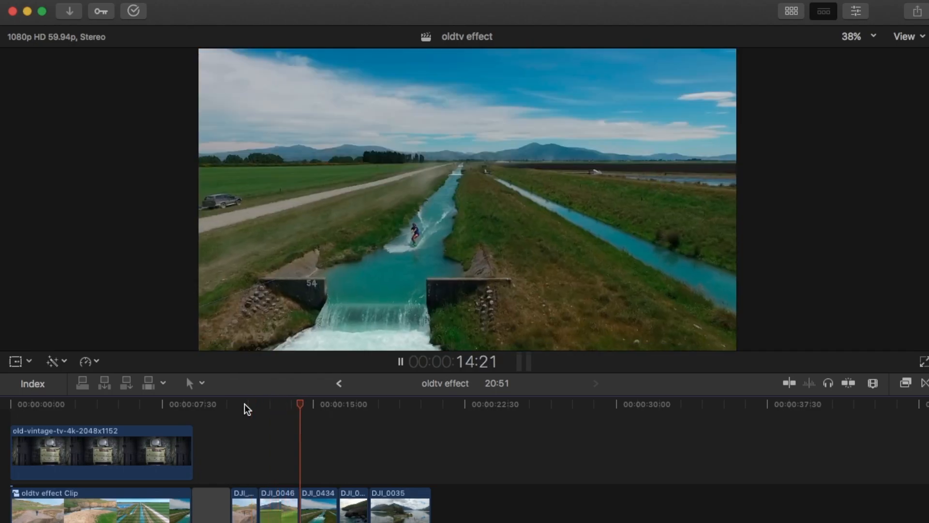
Place the Static transition between the drone clips in the main storyline.
left_click(848, 384)
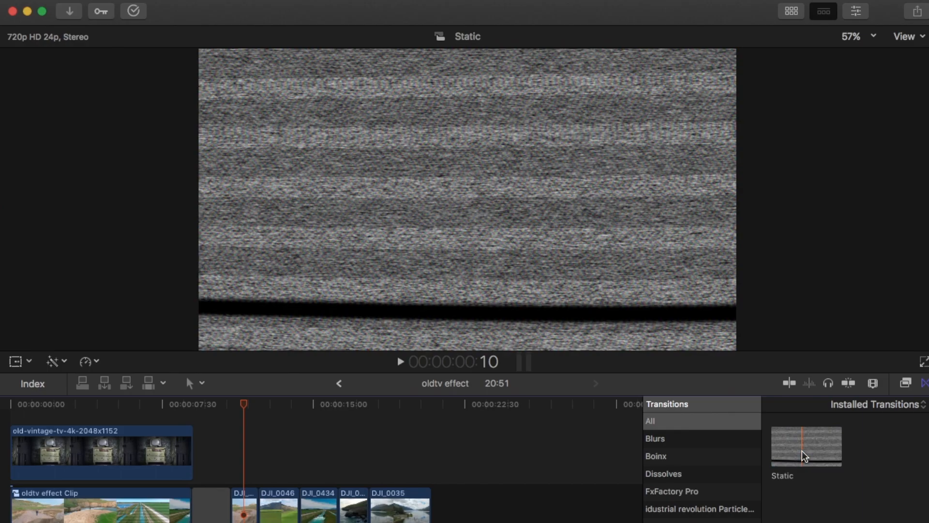
left_click(266, 502)
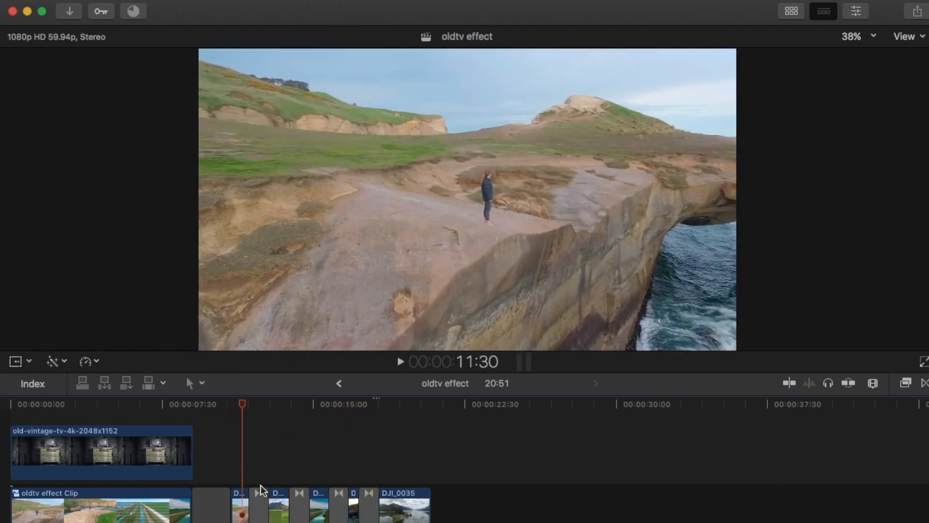
Cut a short slice from the end of DJI_0011 and give it the Bad TV effect.
left_click(258, 507)
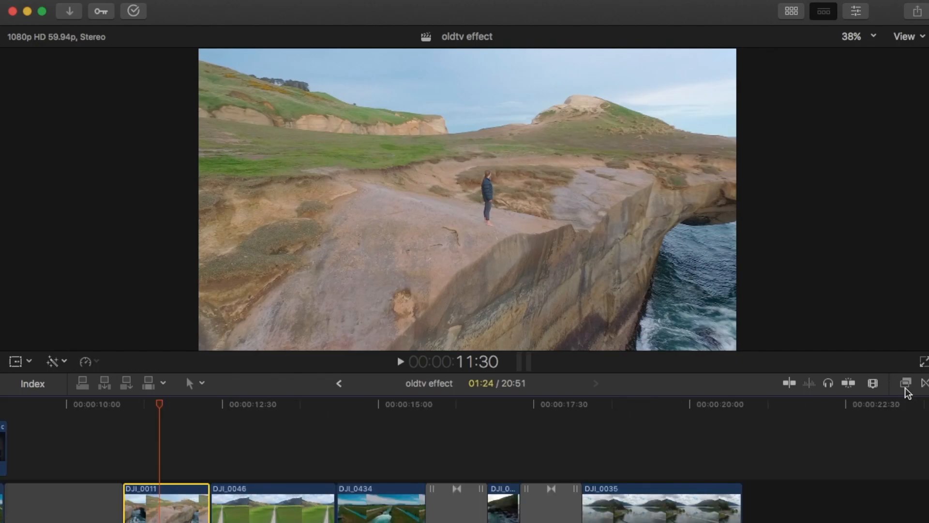
left_click(905, 384)
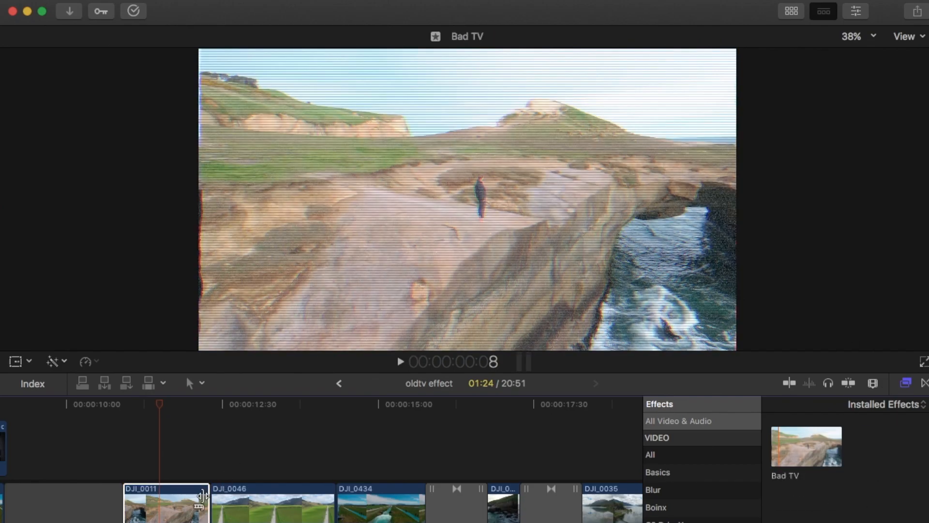
mouse_move(822, 452)
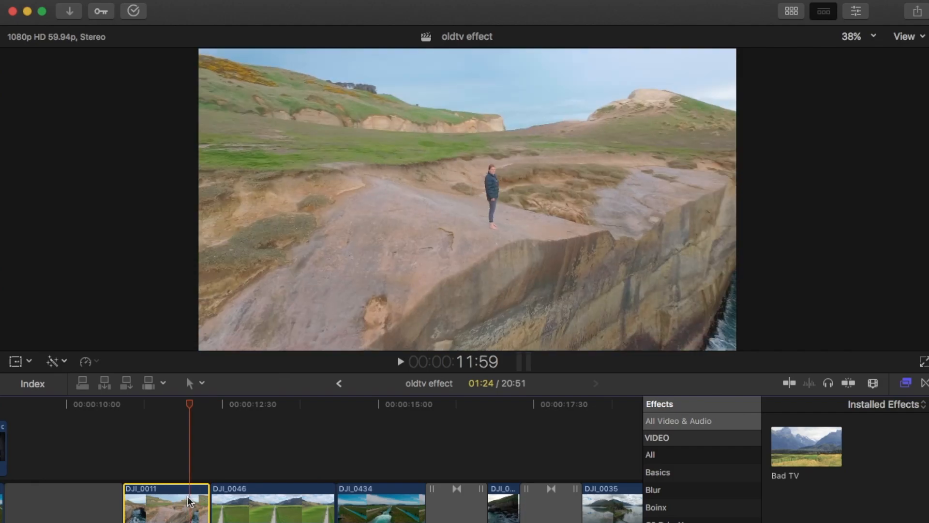
left_click(195, 504)
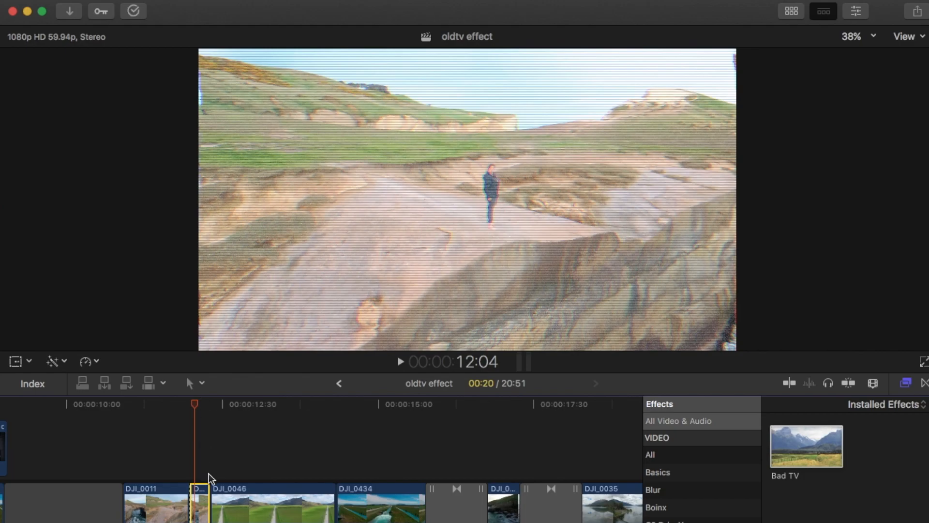
Raise the glitch slice's Bad TV amount to about 73 and split DJI_0434 just after its start.
left_click(856, 11)
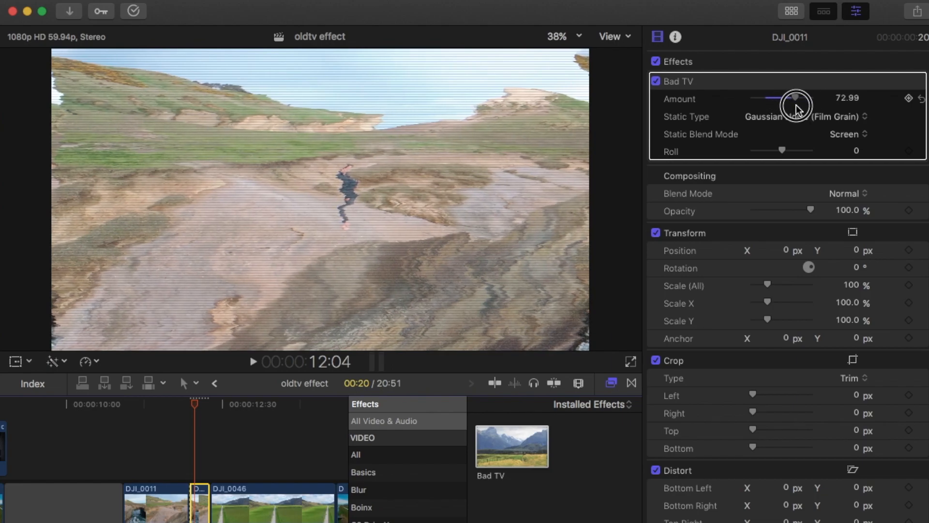
left_click(804, 116)
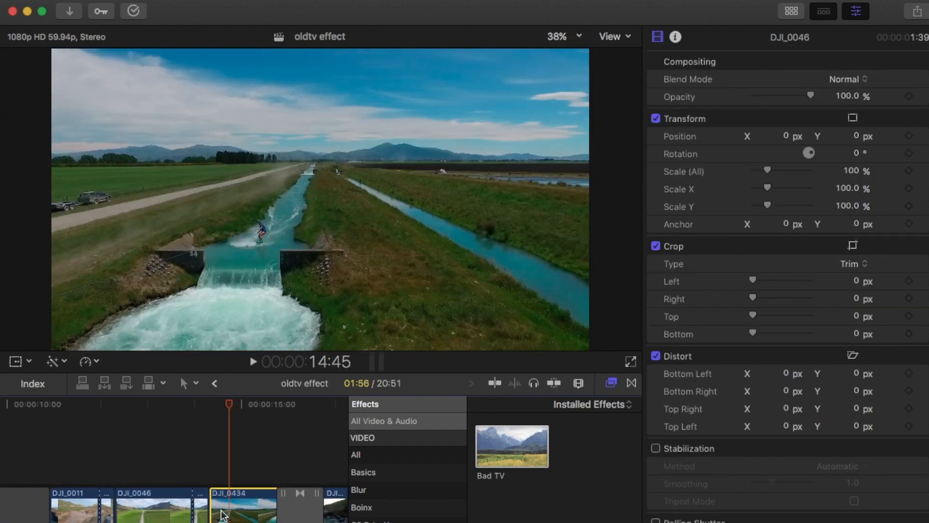
left_click(511, 446)
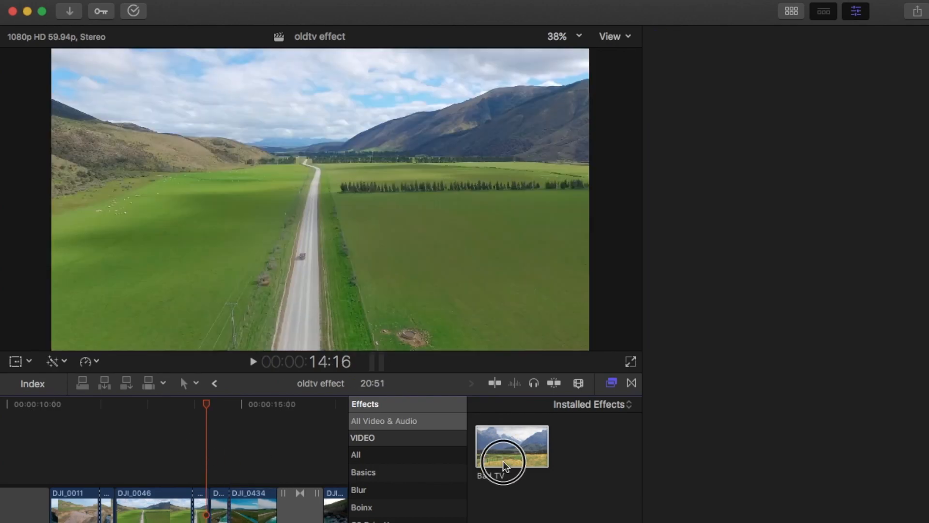
Apply Bad TV at amount 25 to the short slice at the start of DJI_0434.
double_click(511, 445)
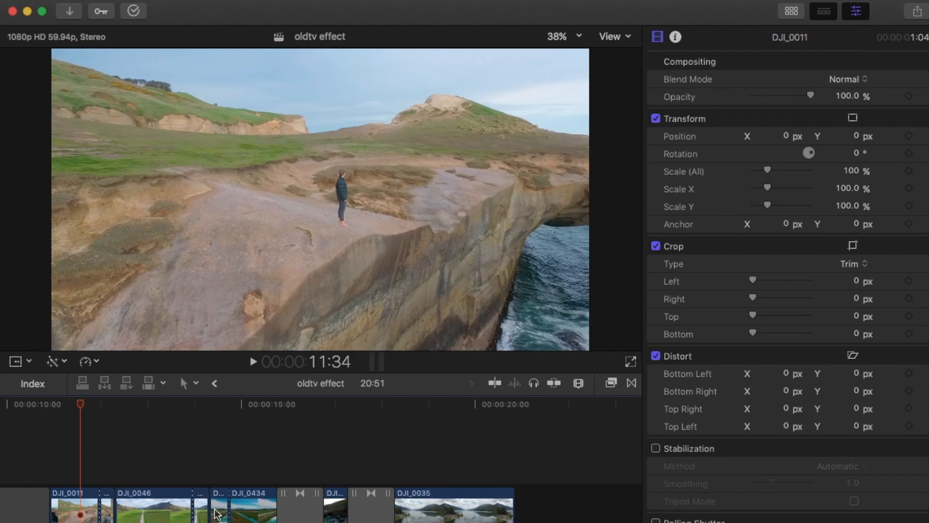
mouse_move(382, 503)
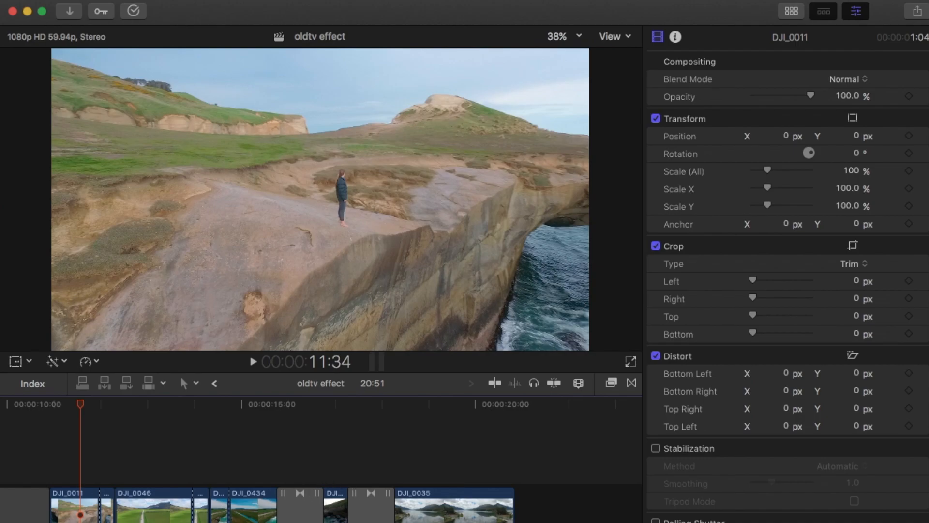
left_click(253, 362)
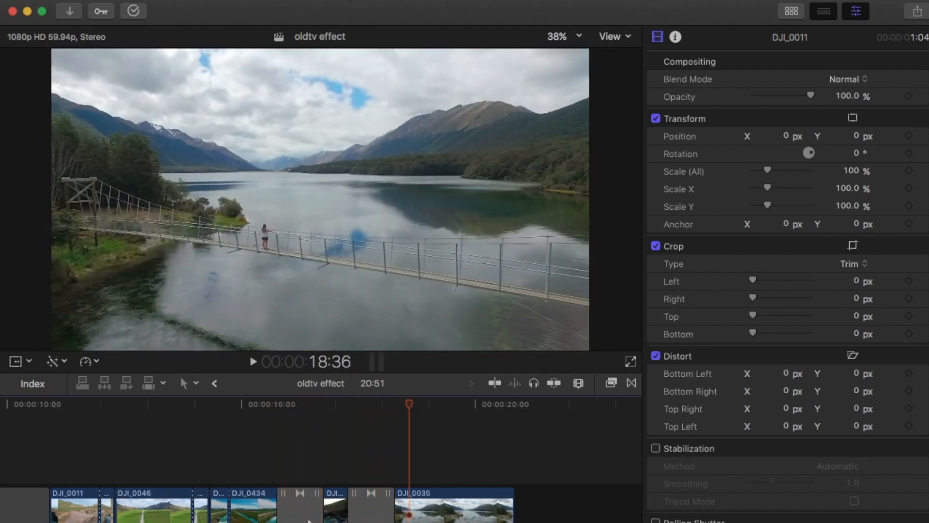
left_click(284, 501)
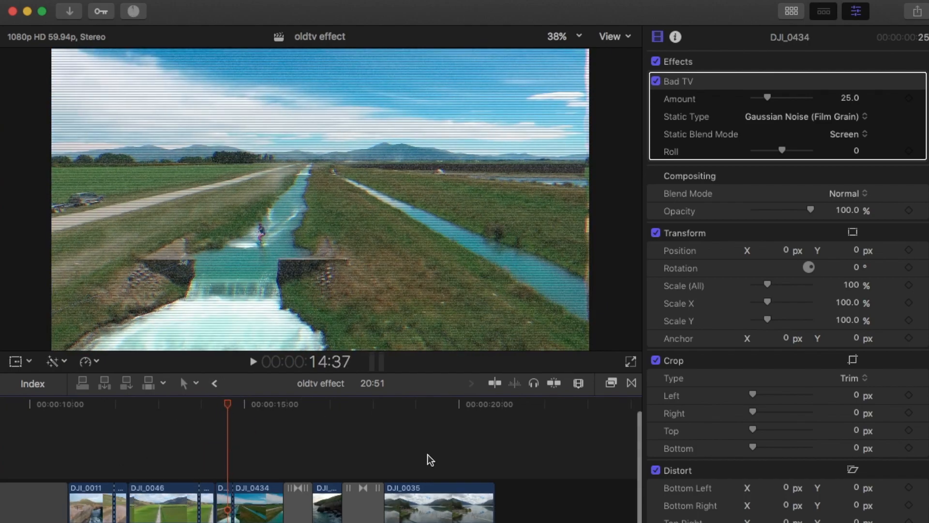
Bundle all drone clips and glitch slices into the compound clip 'oldtv effect Clip 1'.
left_click(440, 505)
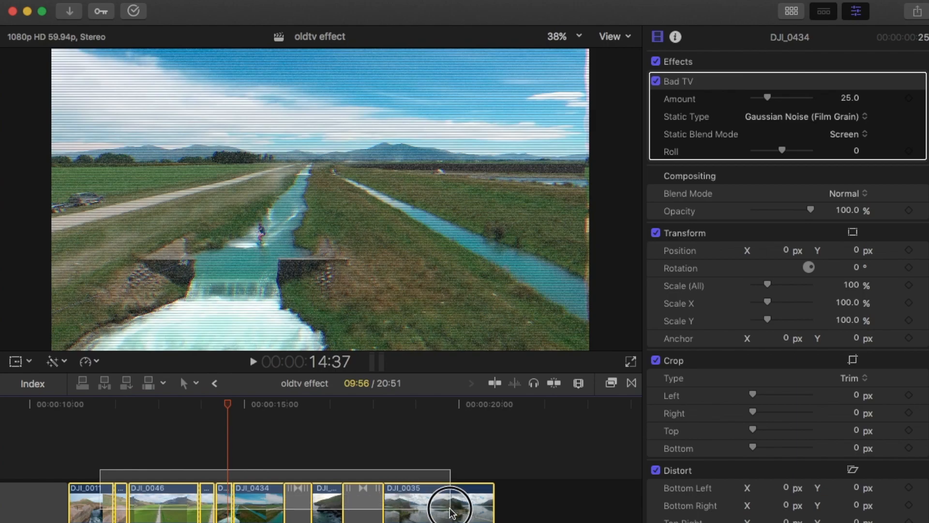
right_click(438, 503)
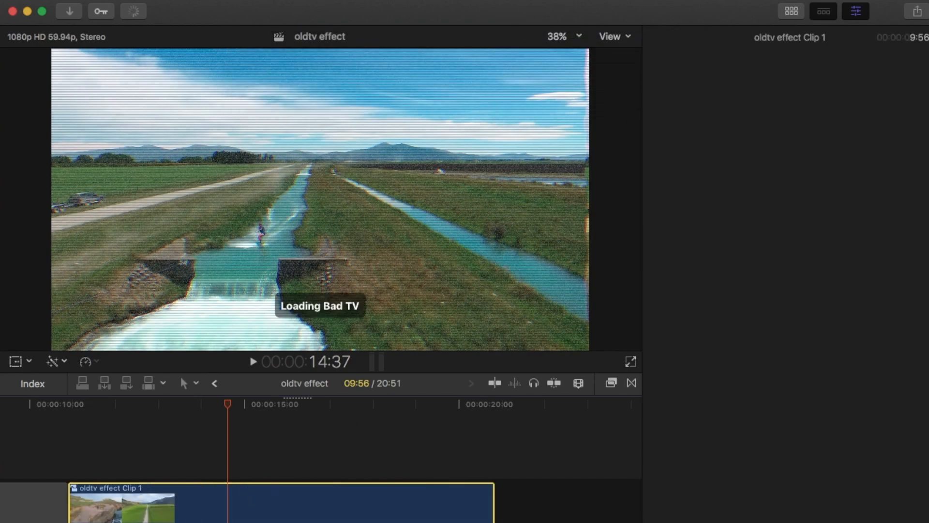
left_click(103, 410)
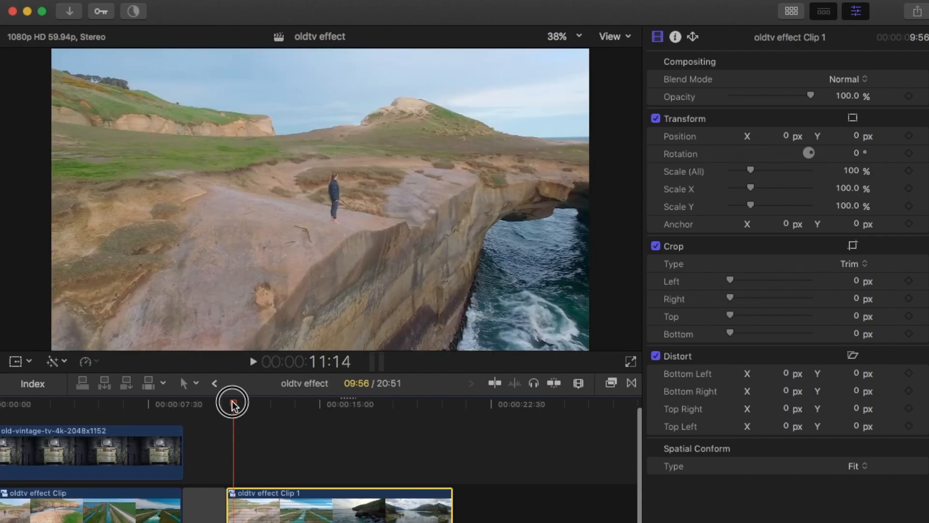
Place a copied vintage TV clip above oldtv effect Clip 1 with keyframed position and scale.
left_click(341, 448)
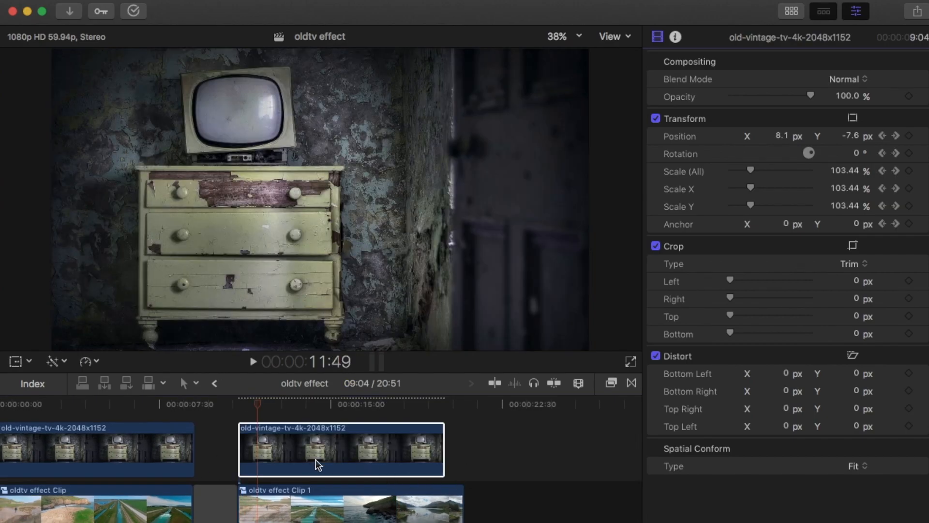
left_click(241, 405)
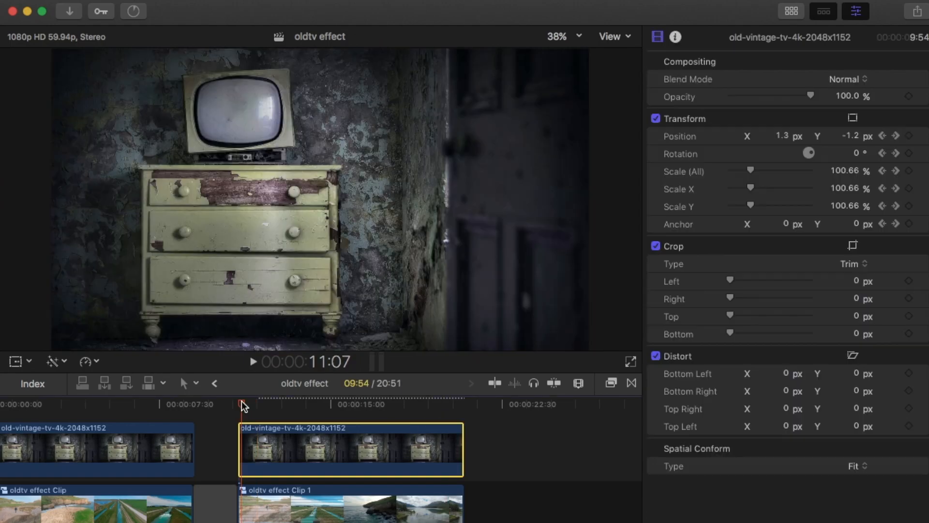
mouse_move(334, 444)
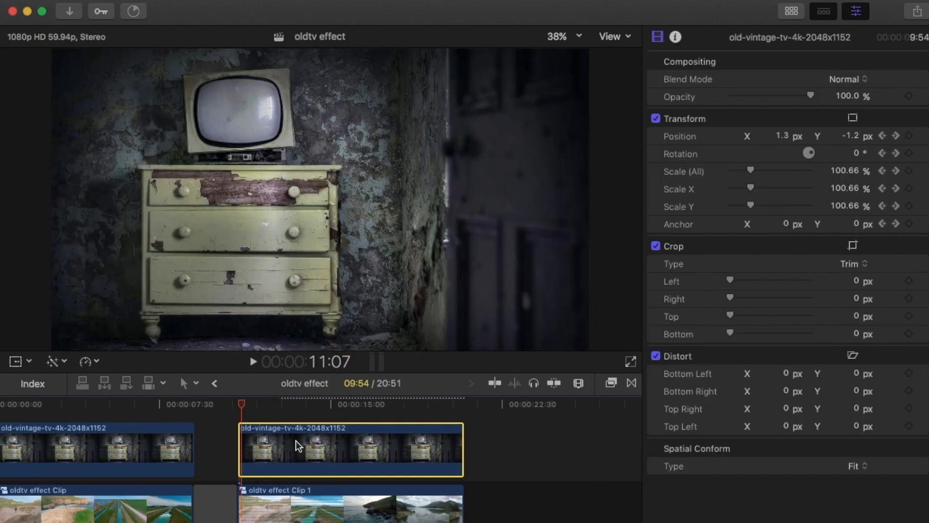
mouse_move(311, 339)
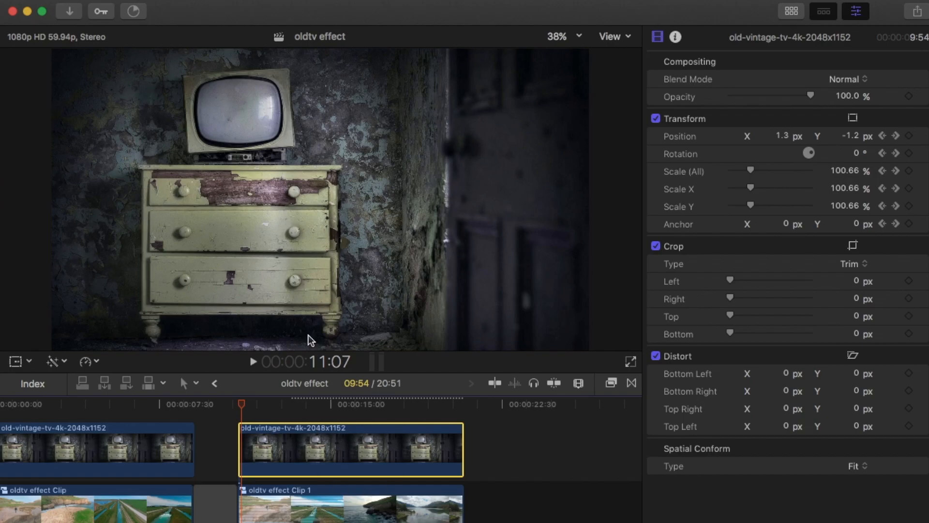
mouse_move(653, 331)
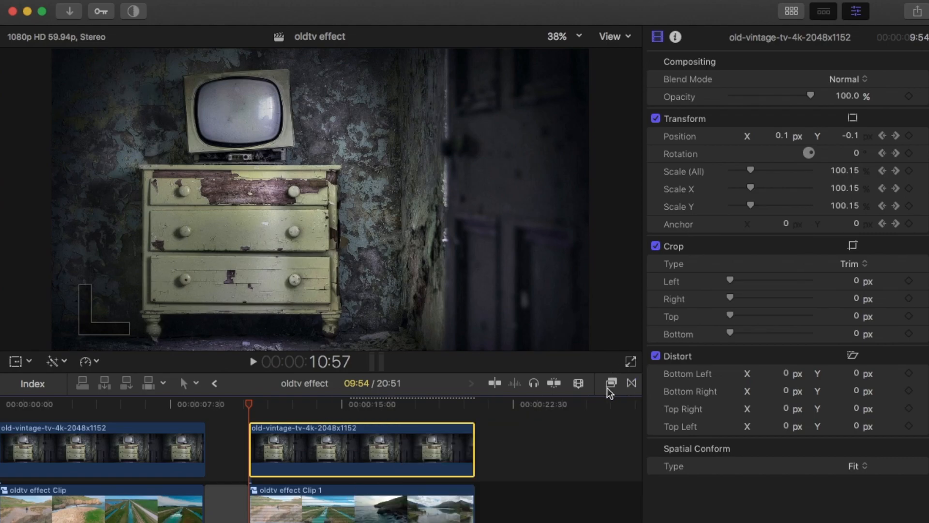
left_click(611, 384)
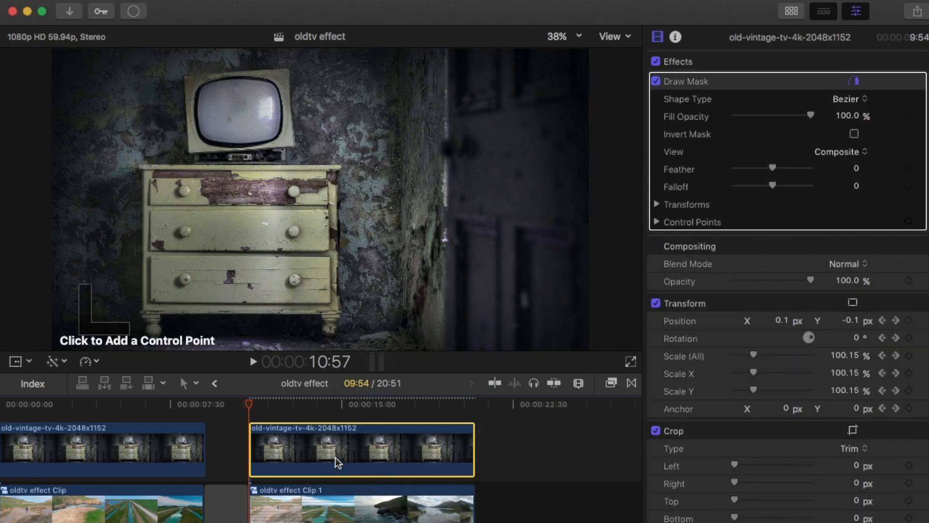
mouse_move(529, 57)
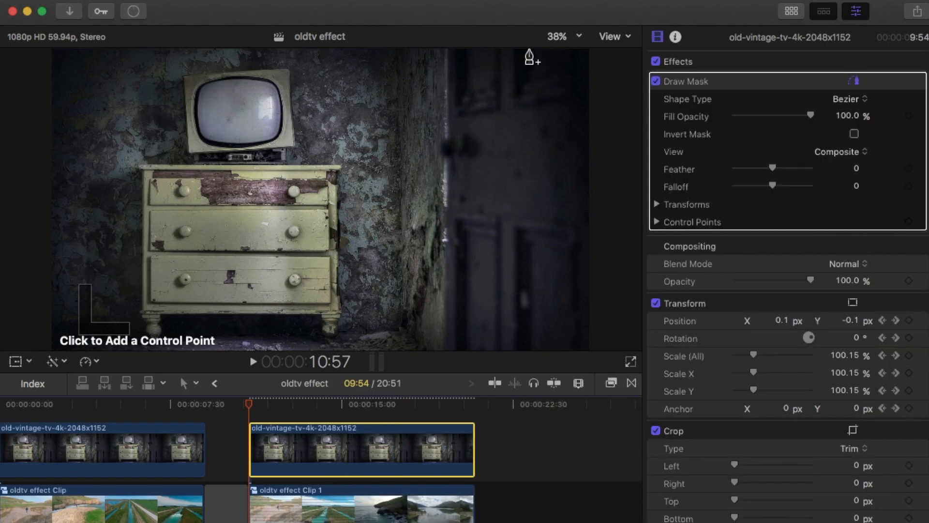
Magnify the viewer to 75% to see the TV screen edge clearly.
left_click(558, 37)
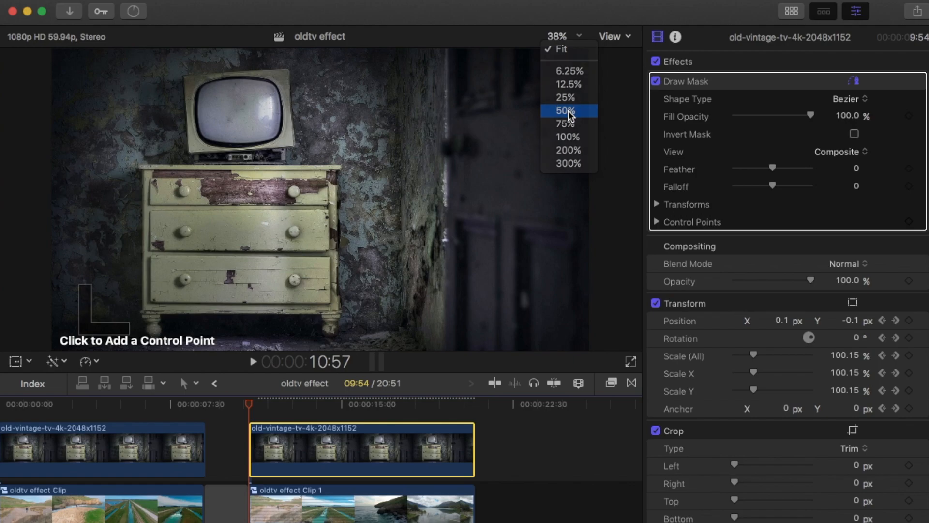
left_click(561, 111)
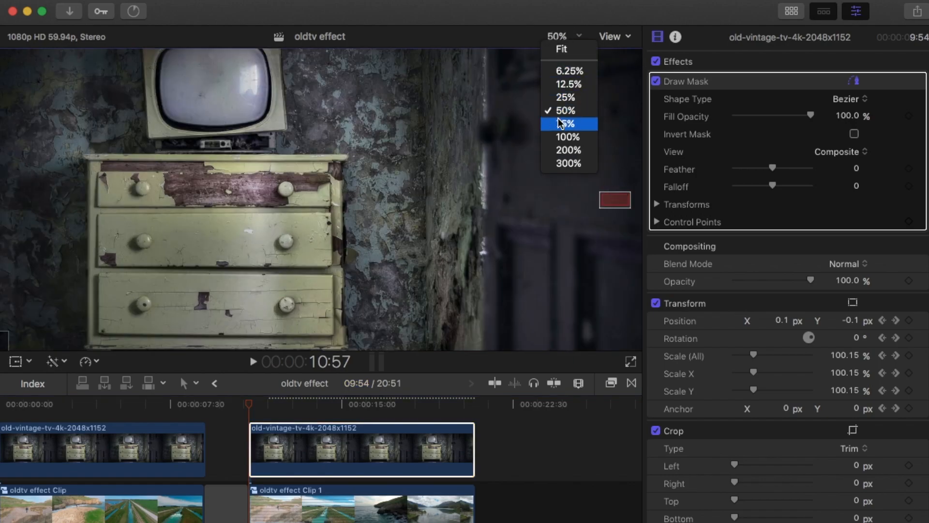
left_click(568, 123)
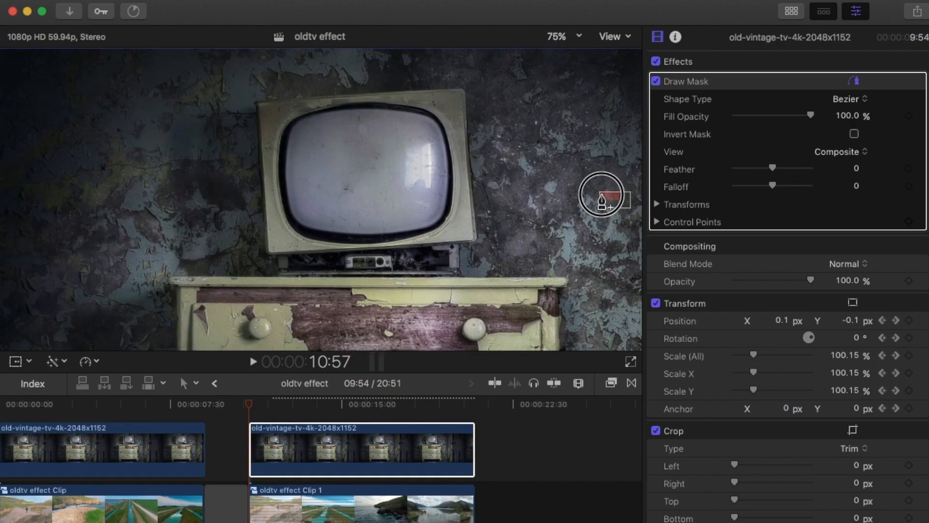
mouse_move(287, 154)
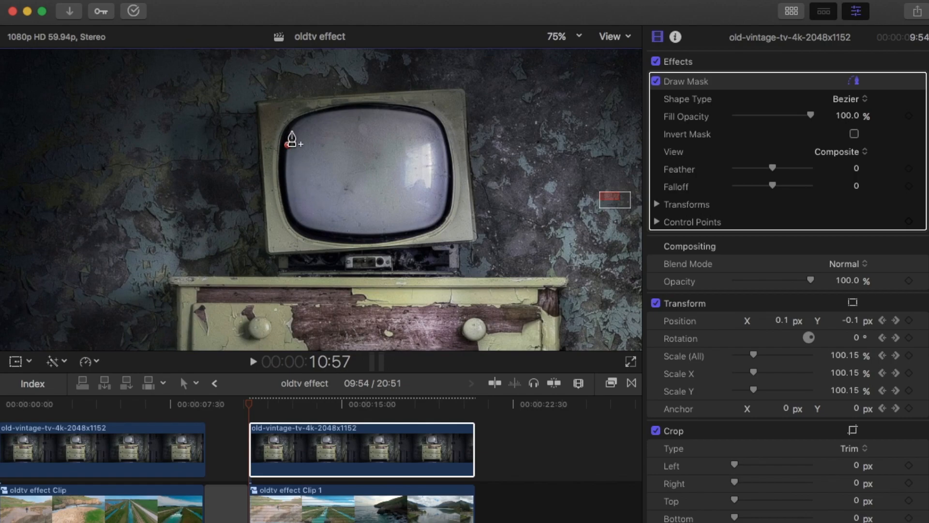
Draw a closed mask outline around the old TV's screen on the TV clip.
left_click(365, 110)
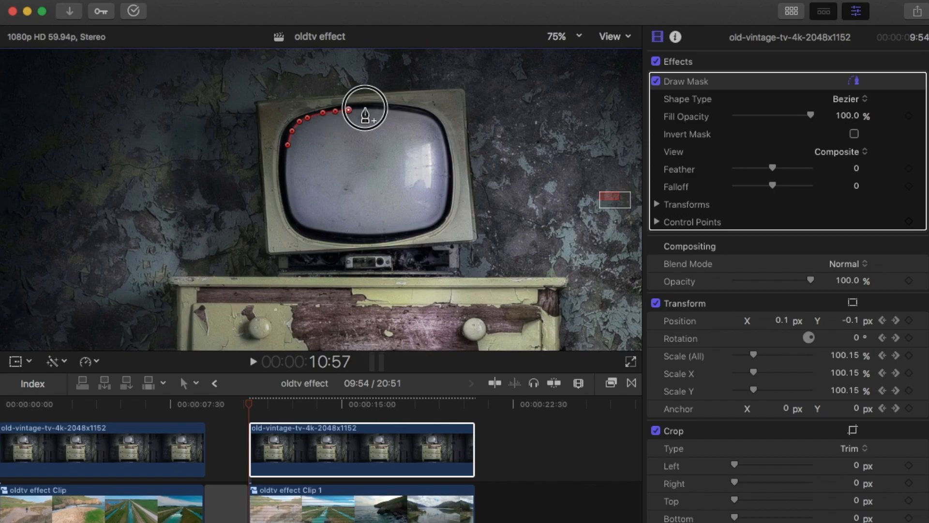
left_click(341, 240)
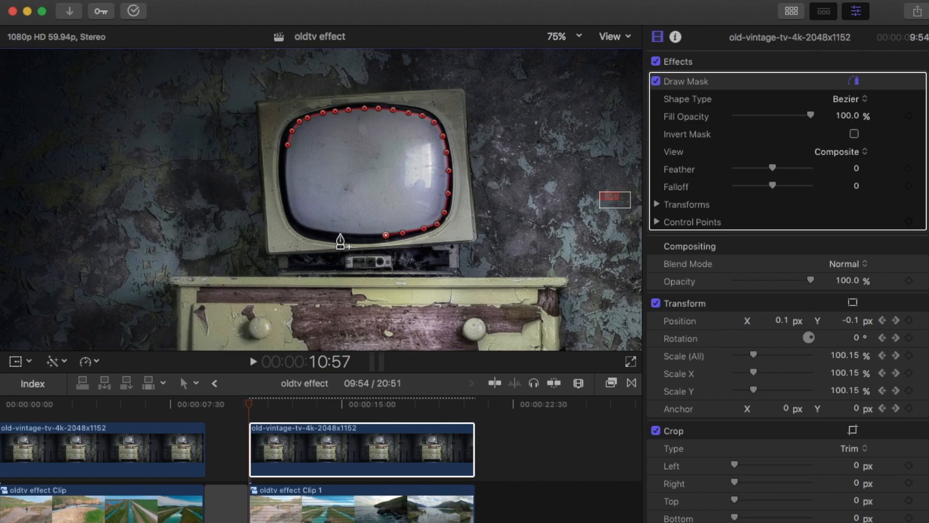
left_click(848, 99)
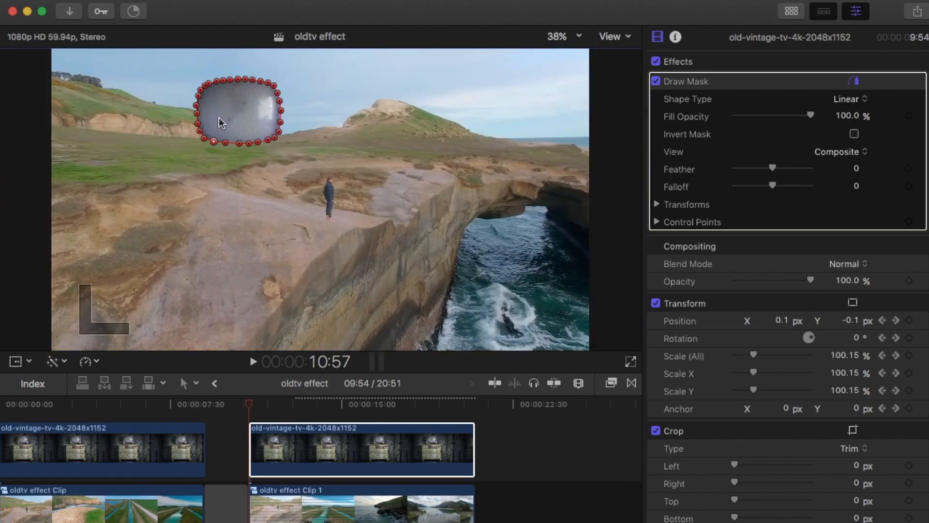
mouse_move(224, 108)
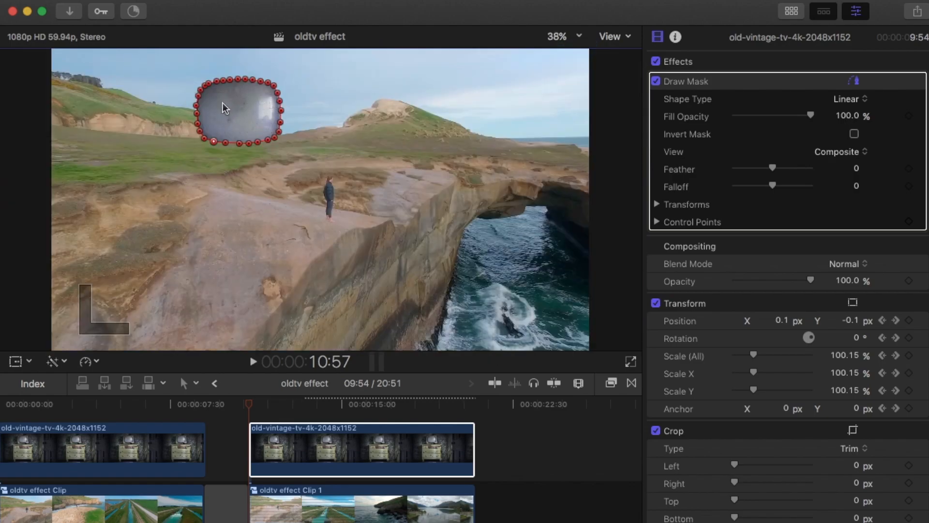
mouse_move(304, 341)
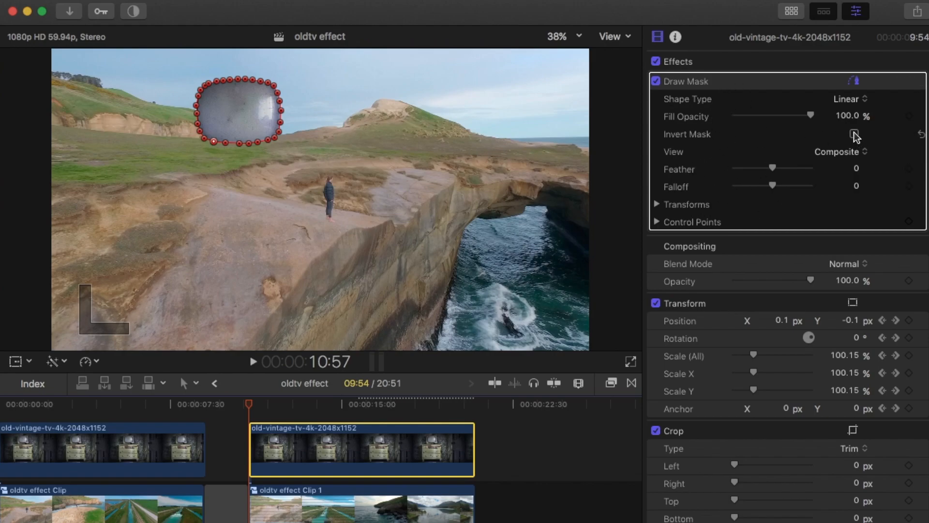
Invert the Draw Mask so the drone footage shows through the TV screen.
left_click(854, 134)
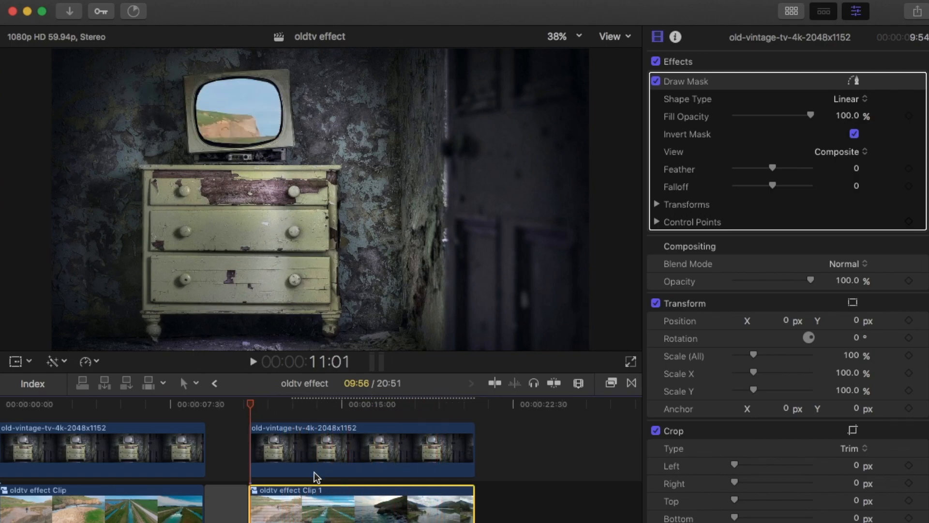
Scale the drone compound clip to about 25.2% and position it to fill the TV screen.
left_click(355, 504)
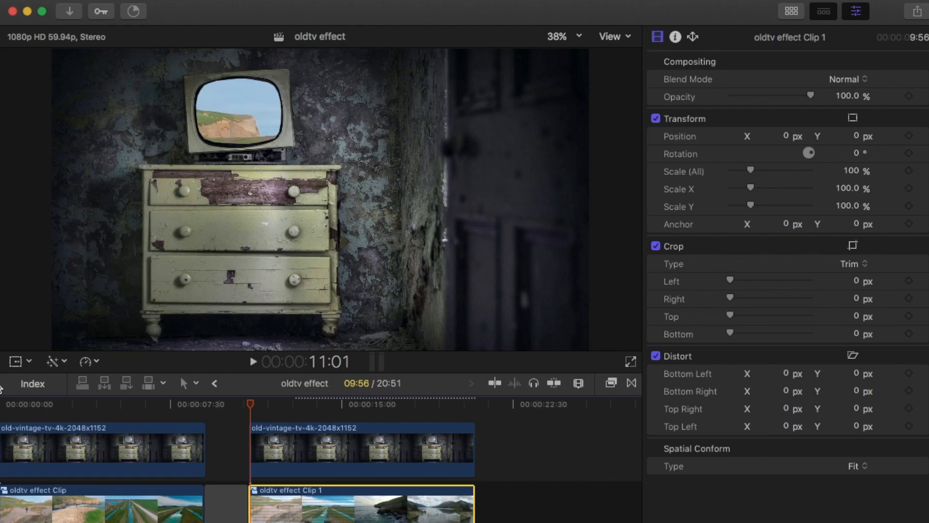
left_click(852, 118)
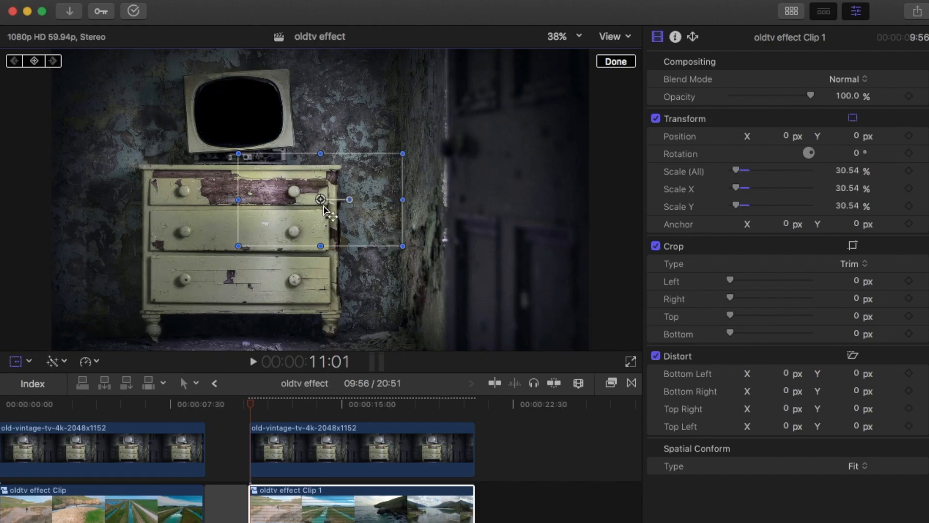
left_click_drag(321, 200, 245, 114)
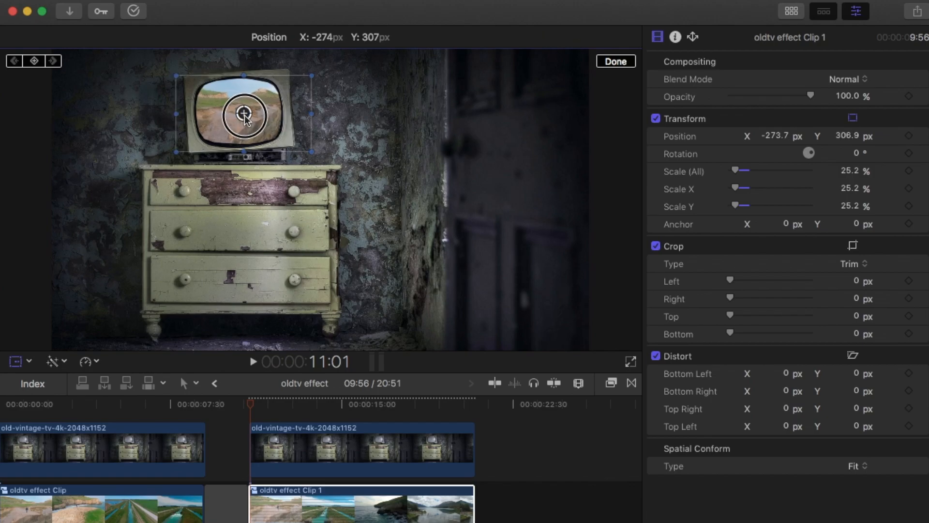
left_click_drag(245, 114, 232, 111)
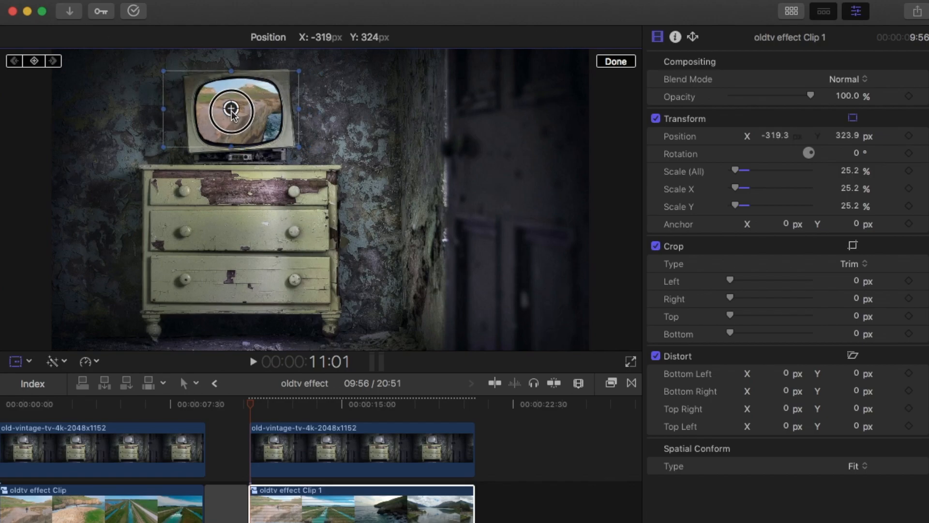
left_click(615, 61)
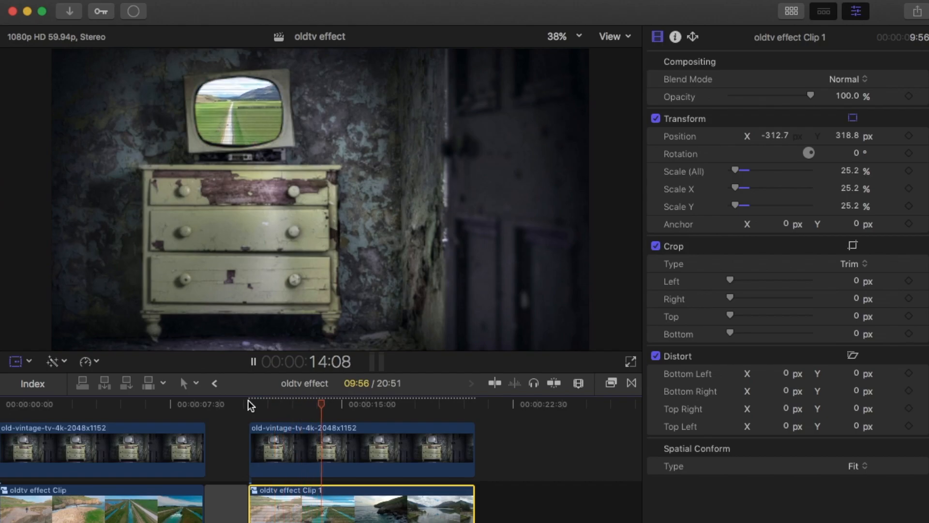
Give the TV screen mask Feather -10, Falloff 2 and Fill Opacity 71.1% with controls hidden.
left_click(361, 450)
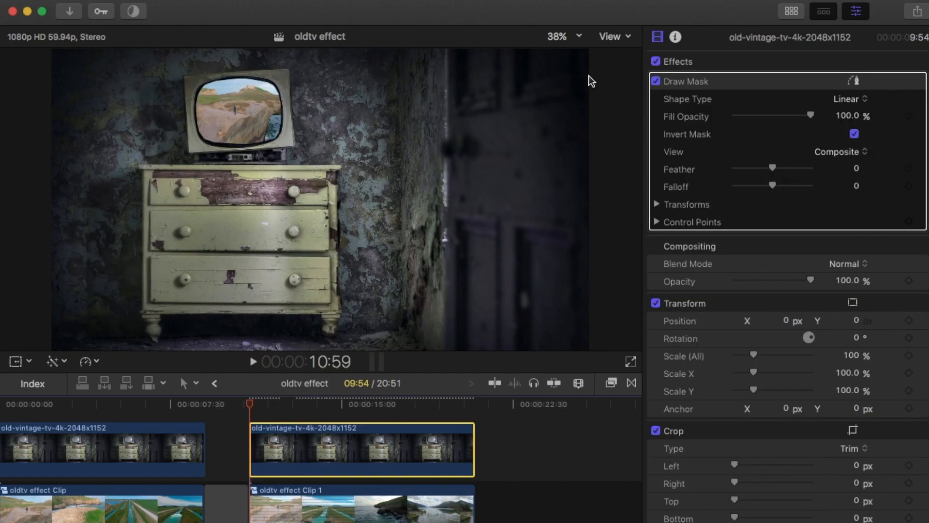
left_click(556, 37)
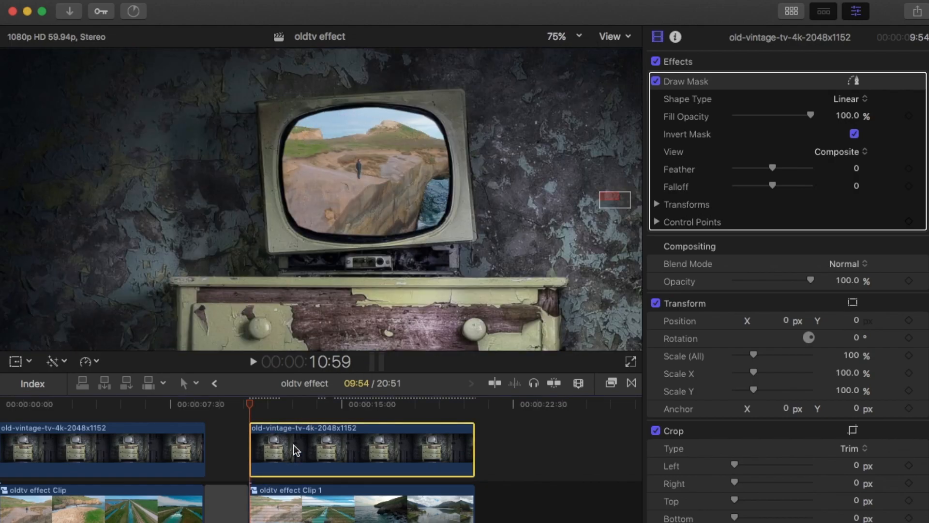
mouse_move(773, 172)
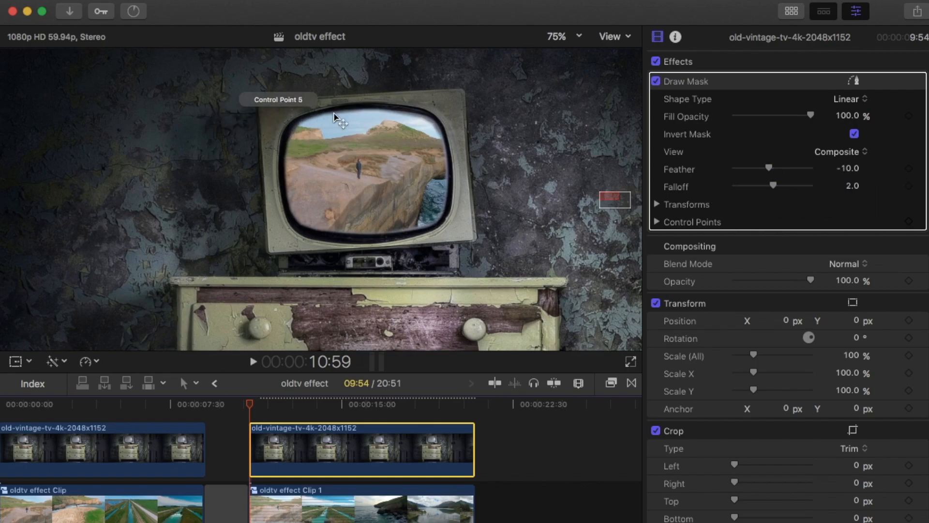
mouse_move(857, 84)
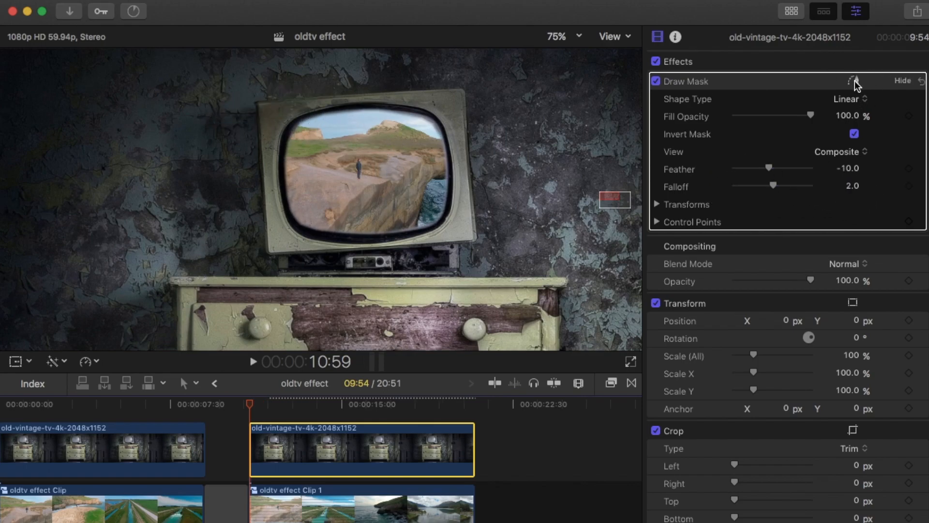
left_click(854, 81)
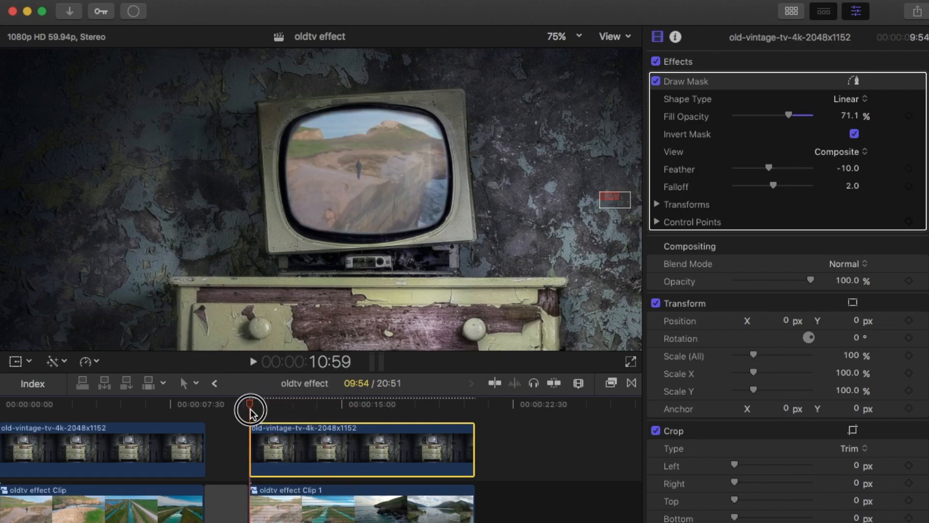
Set the viewer zoom to Fit so the whole TV room frame shows.
left_click(561, 36)
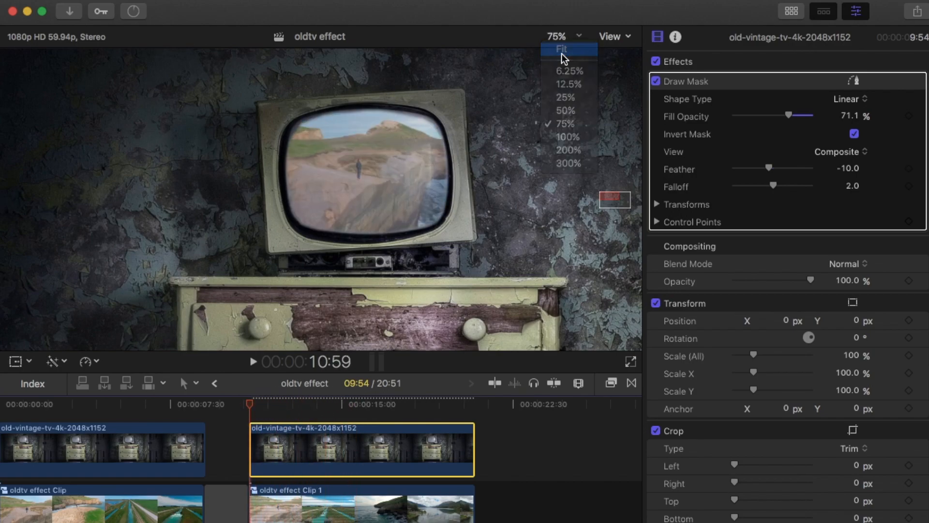
left_click(560, 49)
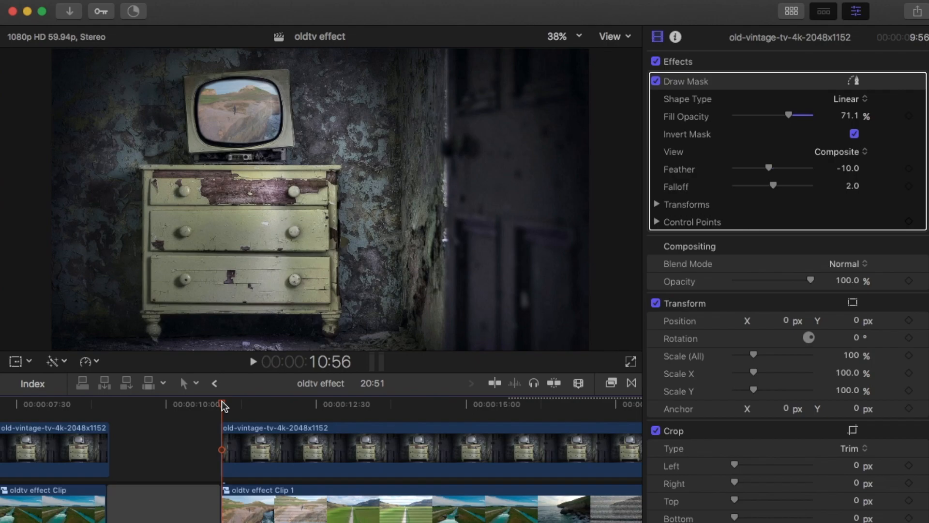
mouse_move(237, 147)
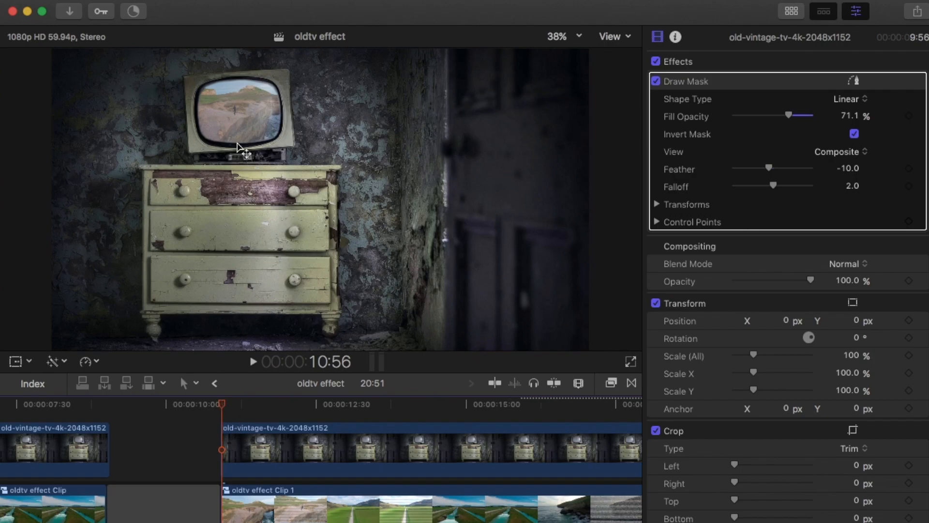
mouse_move(292, 299)
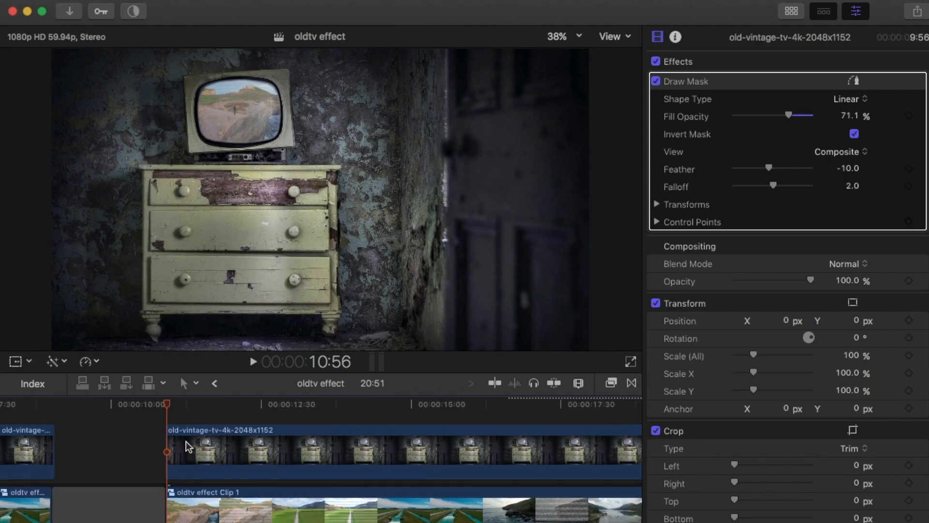
Keyframe the vintage TV room clip to zoom from full size to about 127% scale by its end.
left_click(355, 448)
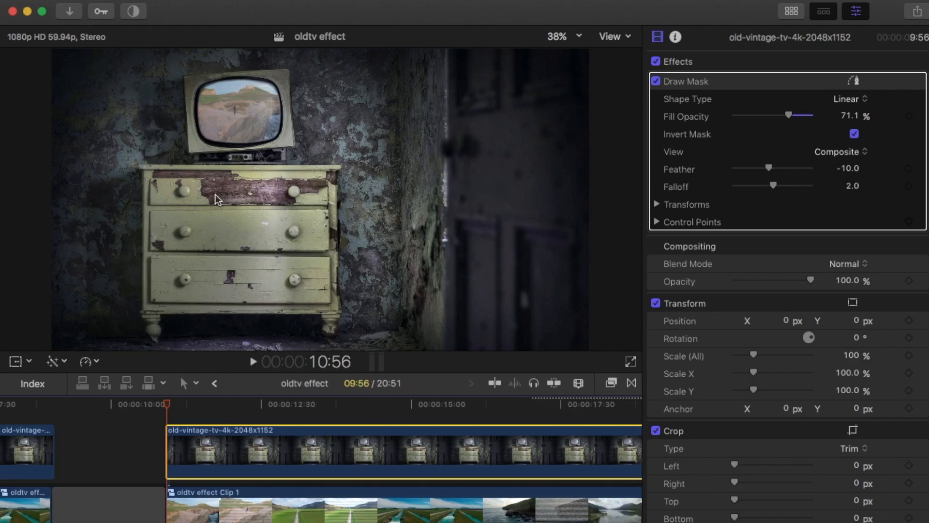
mouse_move(17, 367)
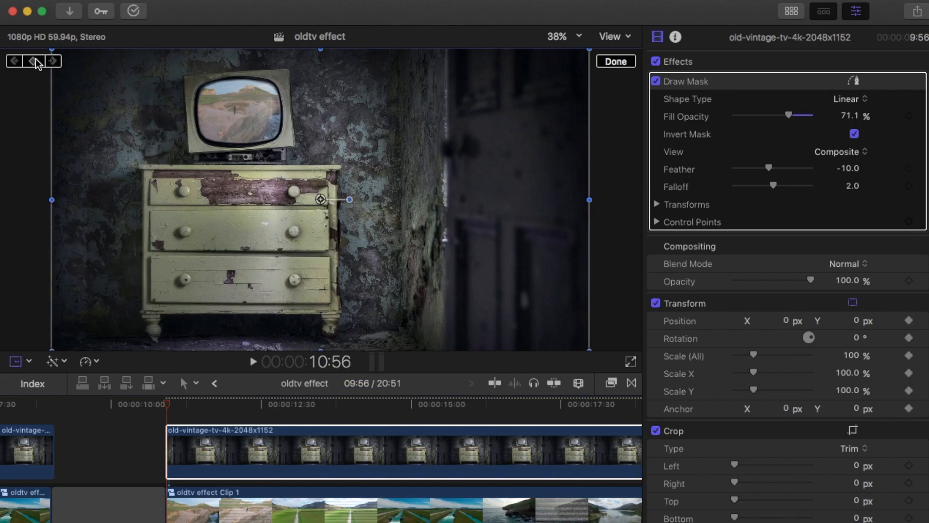
left_click(573, 36)
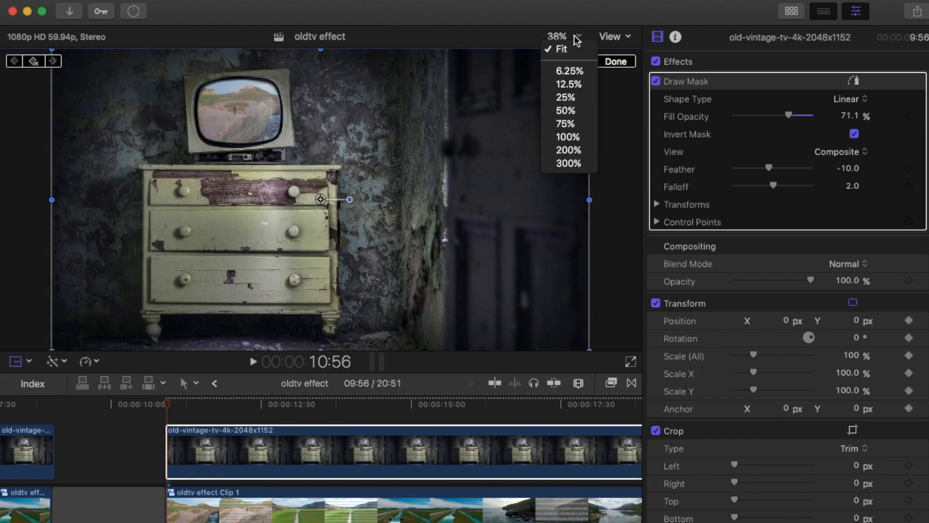
left_click(567, 83)
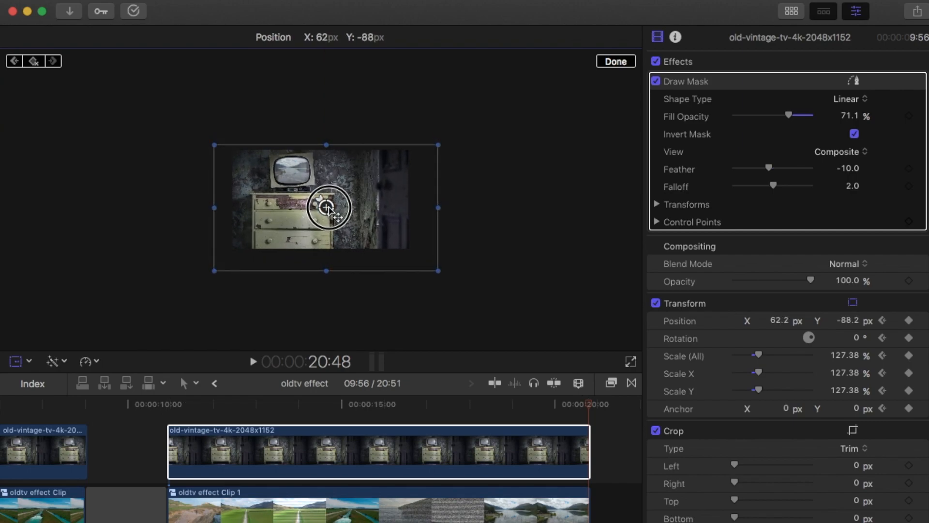
left_click(616, 61)
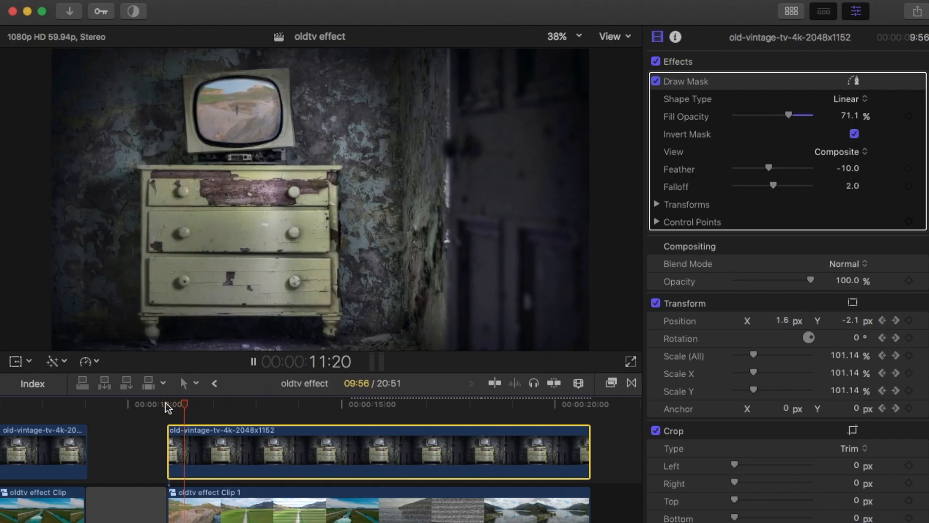
left_click(372, 403)
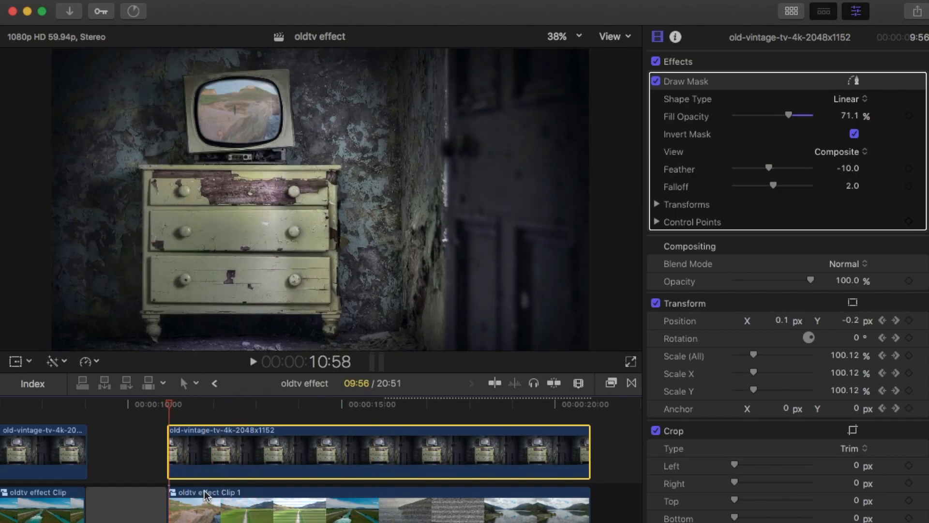
Add start and end transform keyframes to the drone clip and resize it at the end for a zoom.
left_click(205, 492)
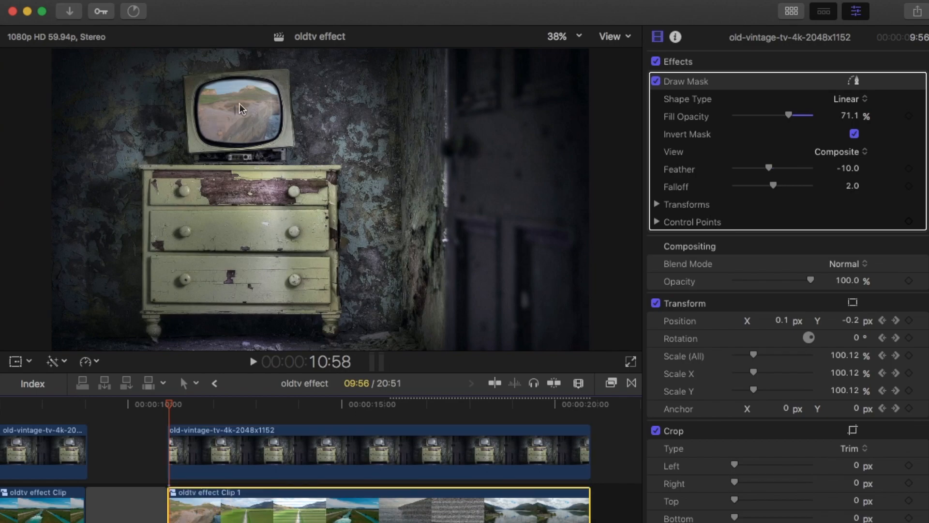
left_click(201, 492)
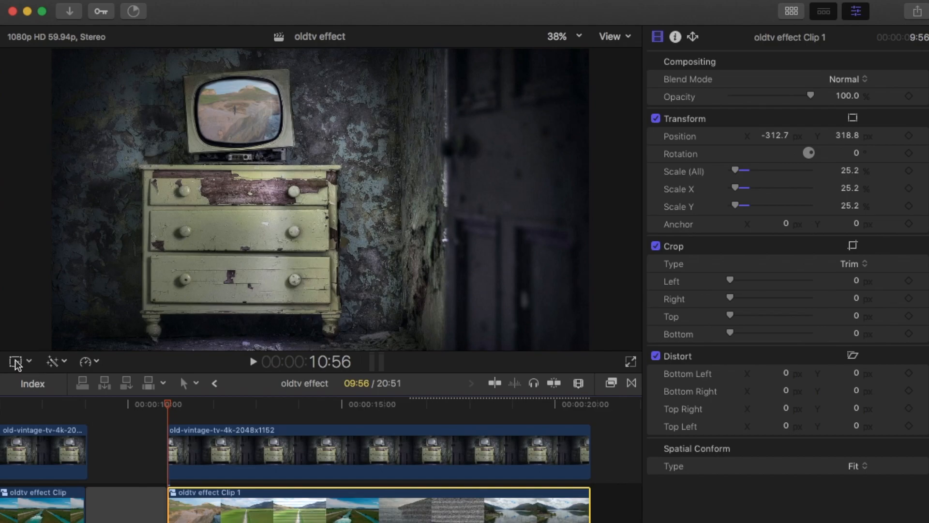
left_click(16, 362)
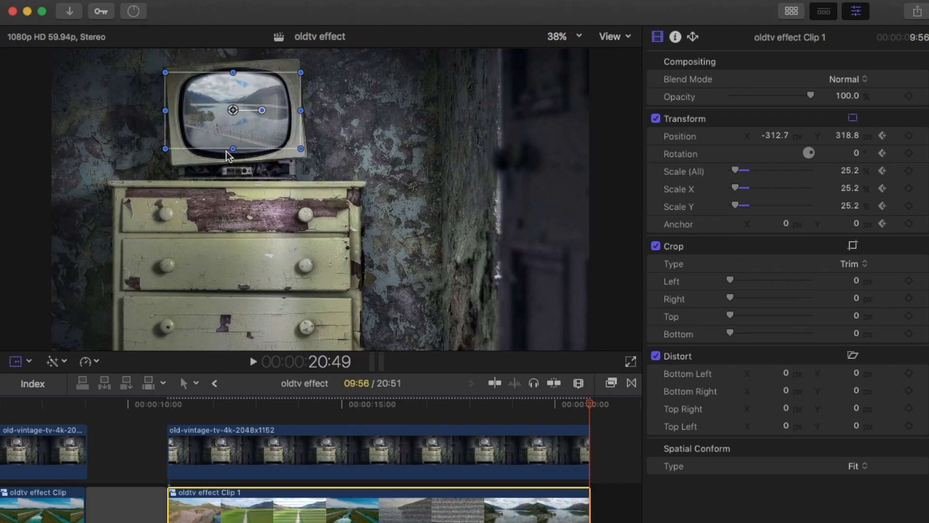
mouse_move(299, 148)
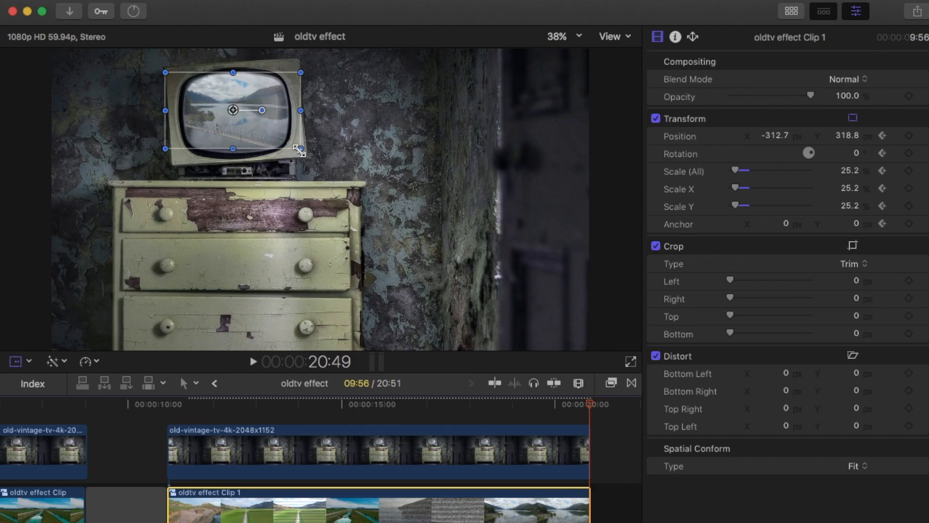
left_click_drag(300, 148, 309, 148)
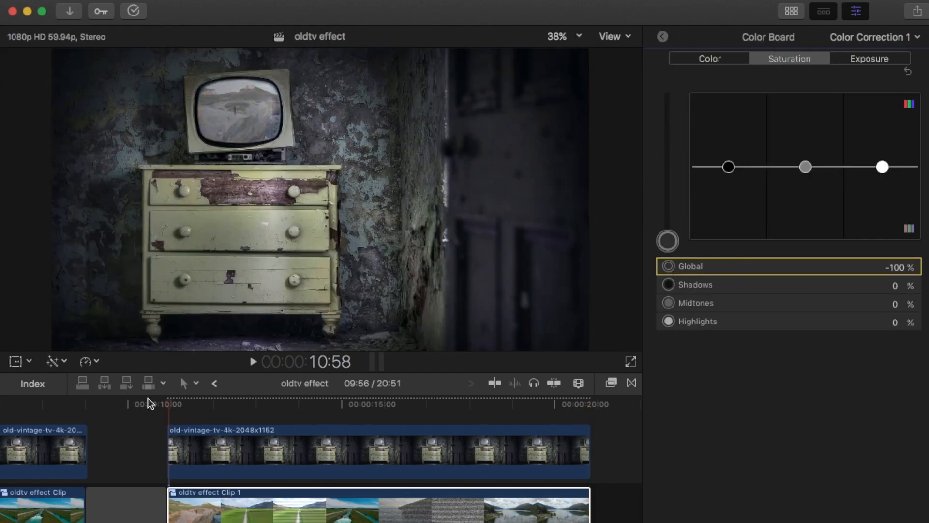
Desaturate the drone footage to −100% global saturation and show the media browser.
left_click(252, 362)
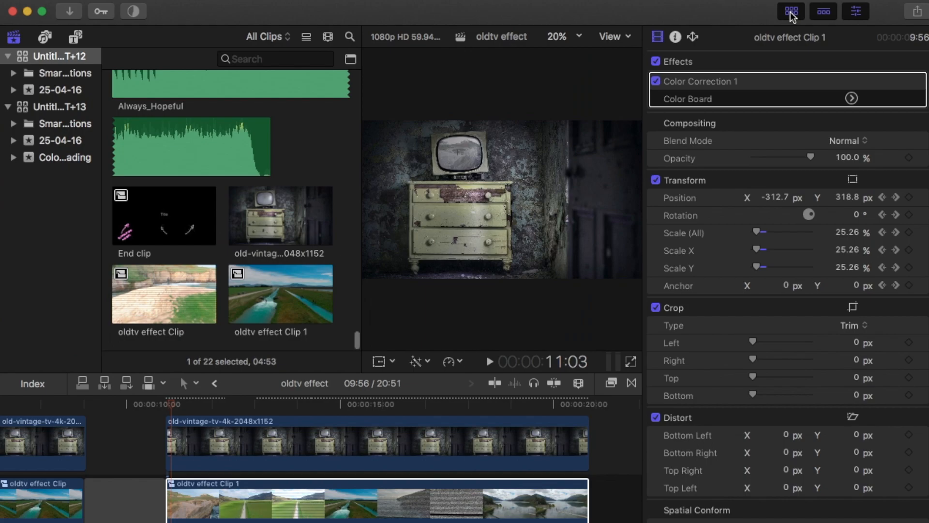
Add the Static Accents 02 sound effect to the timeline and play back the edit to review it.
left_click(44, 36)
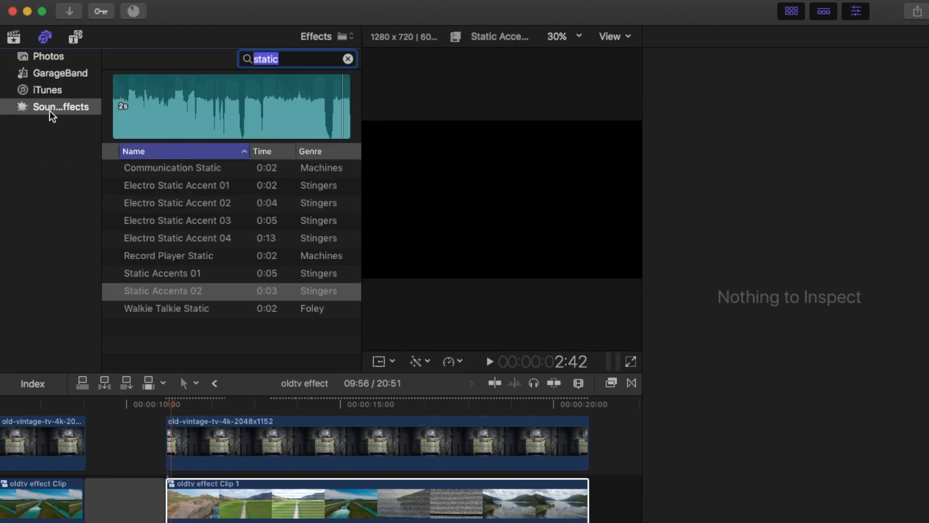
mouse_move(263, 136)
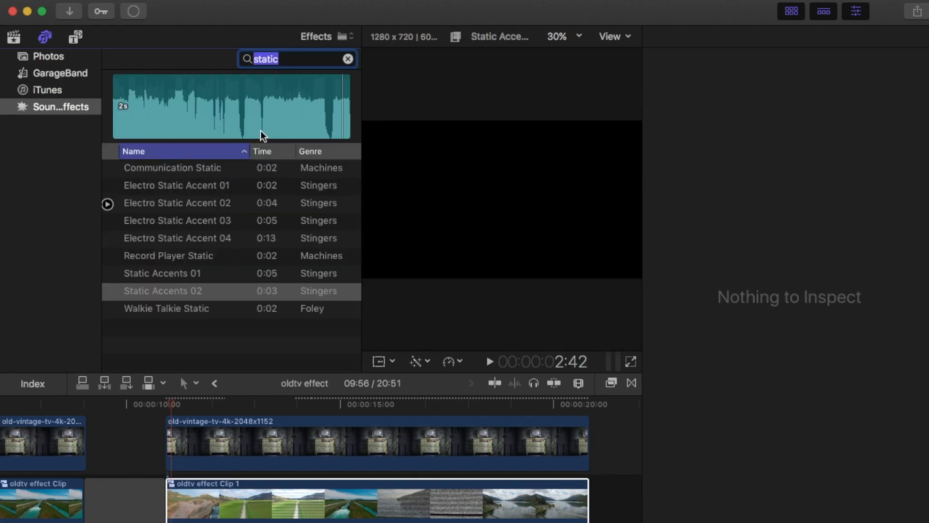
mouse_move(198, 277)
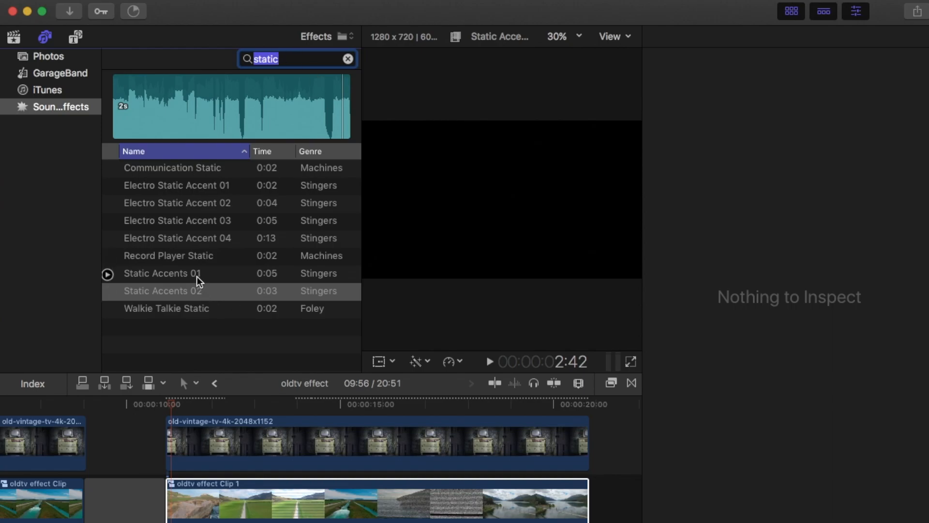
left_click(162, 291)
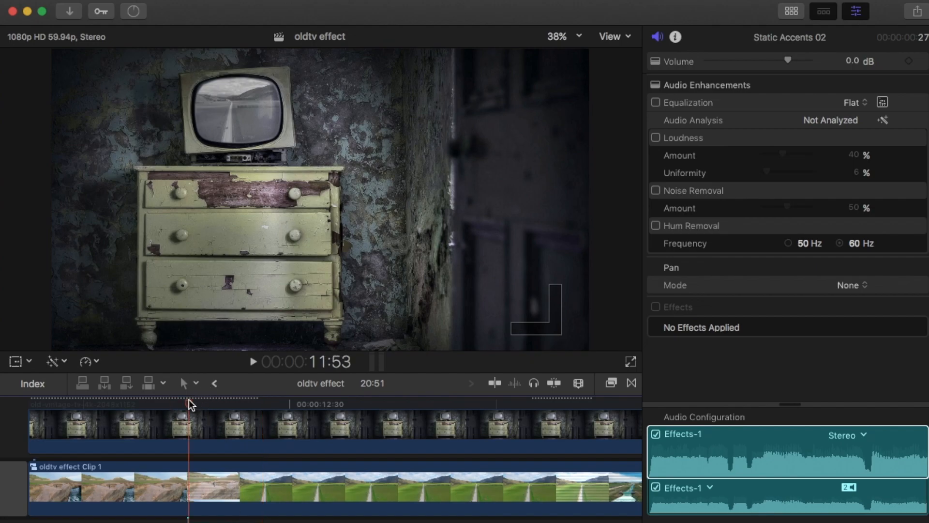
left_click(253, 361)
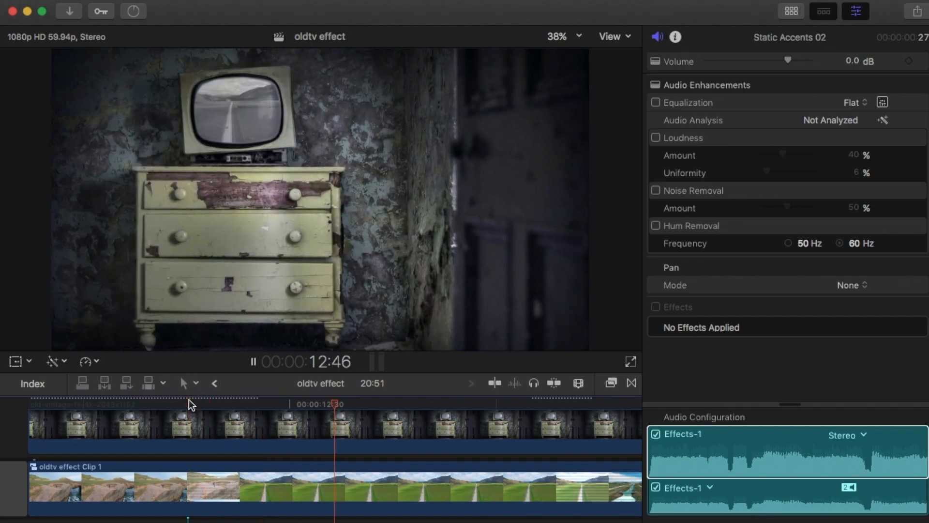